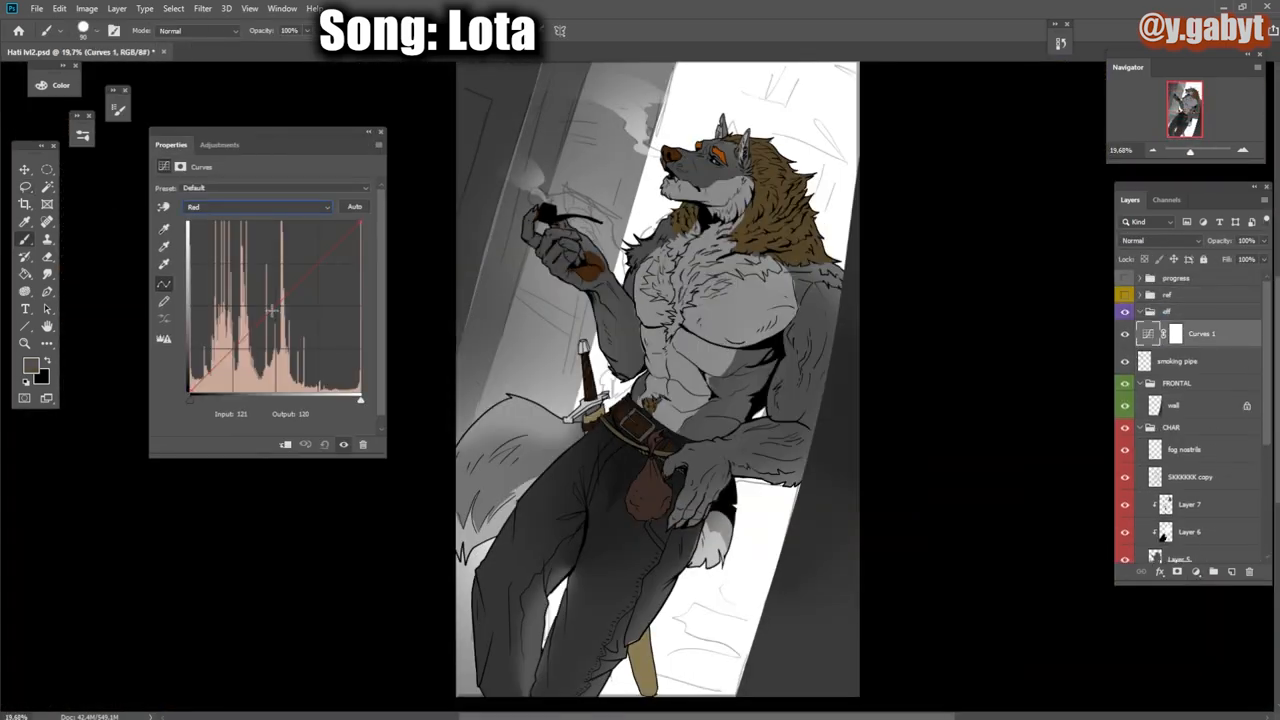
Step: Reshape the Red and Blue channel curves to shift the greyscale painting's tint
{"action": "left_click_drag", "start_coordinate": [272, 312], "coordinate": [316, 252]}
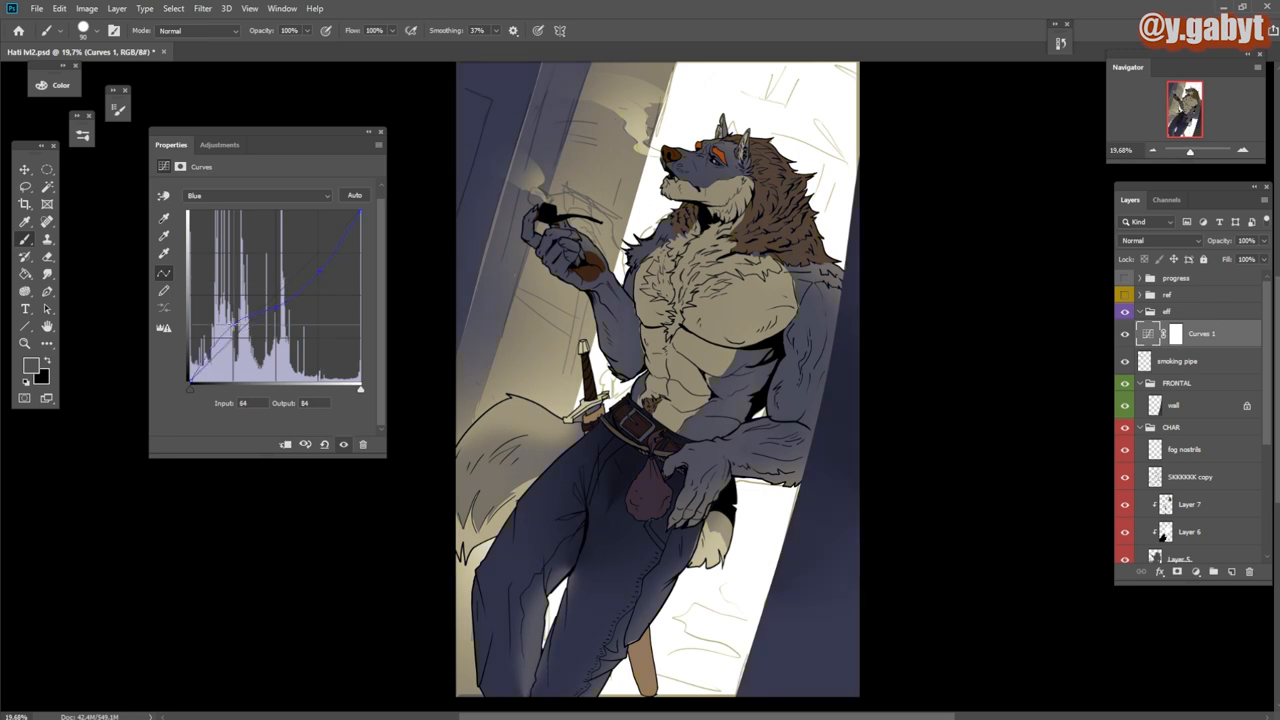
{"action": "left_click_drag", "start_coordinate": [320, 270], "coordinate": [278, 300]}
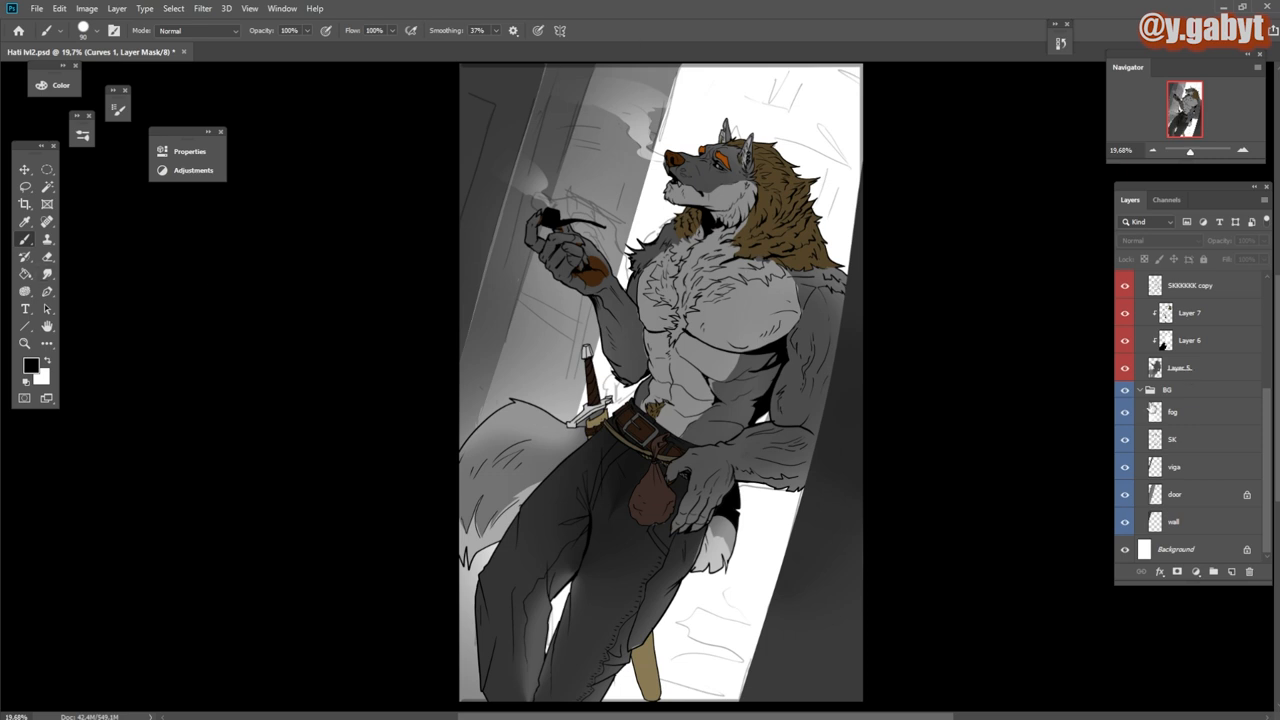
Step: Zoom in on the wolf's head to focus on the face
{"action": "left_click", "coordinate": [1180, 368]}
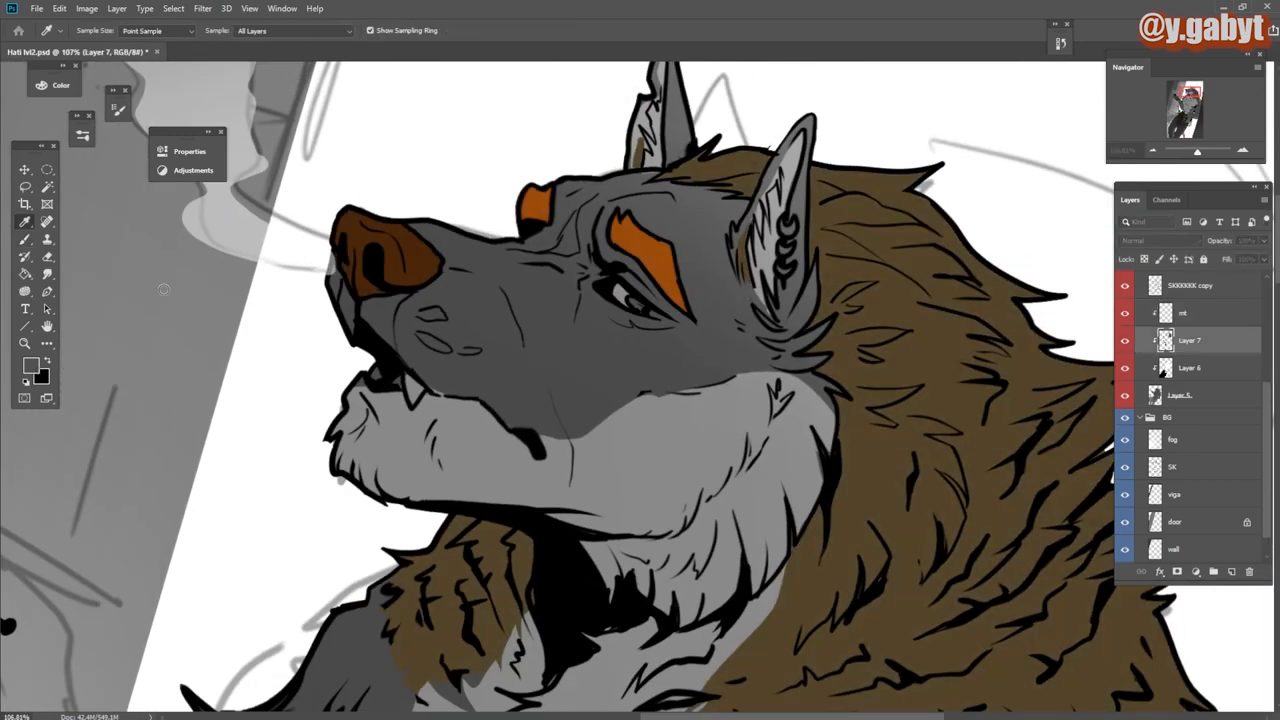
Step: Sample a colour from the wolf's head and start Liquify via the Filter menu
{"action": "left_click", "coordinate": [650, 310]}
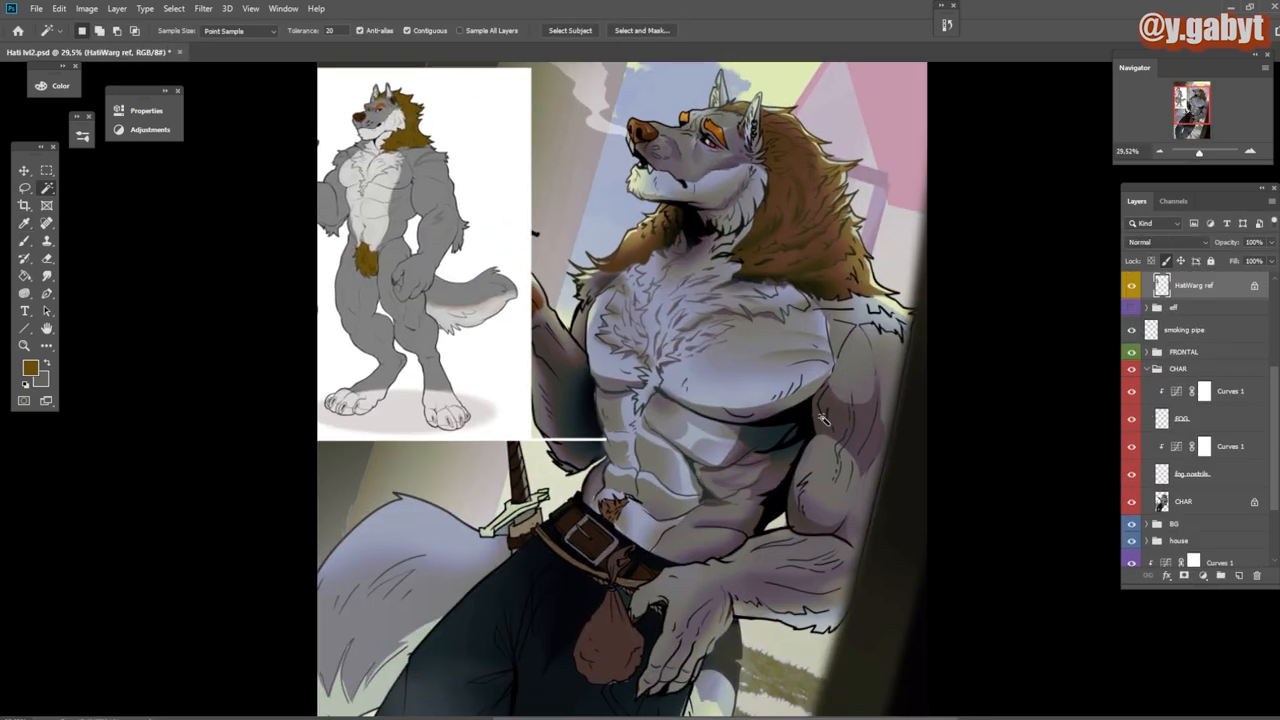
{"action": "left_click", "coordinate": [204, 8]}
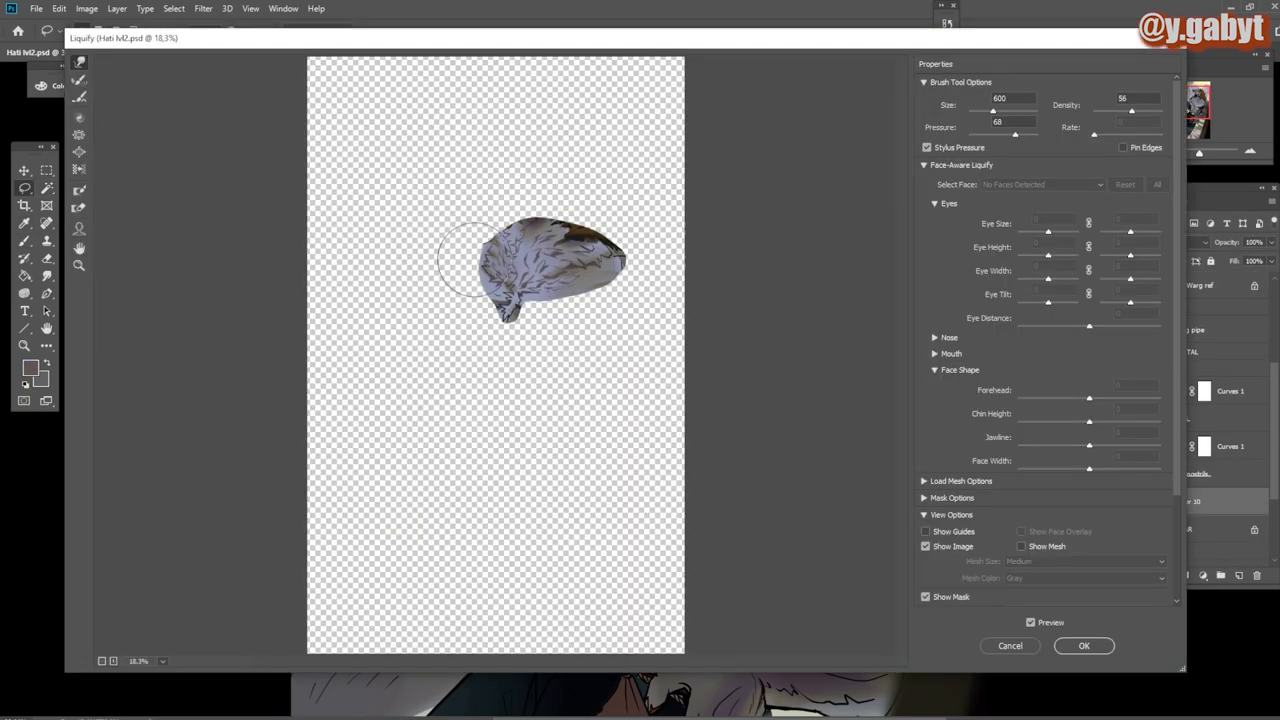
{"action": "left_click", "coordinate": [1084, 644]}
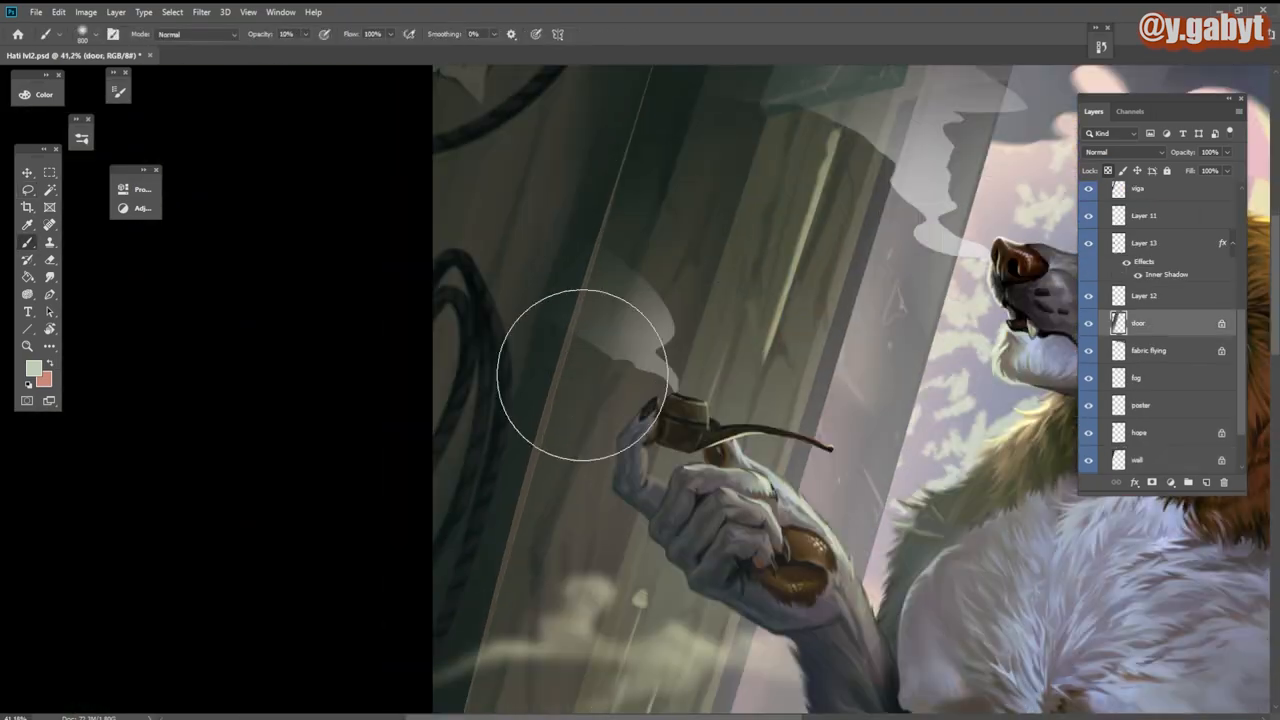
Step: Apply the Camera Raw luminance grade to the merged painting copy
{"action": "left_click", "coordinate": [230, 56]}
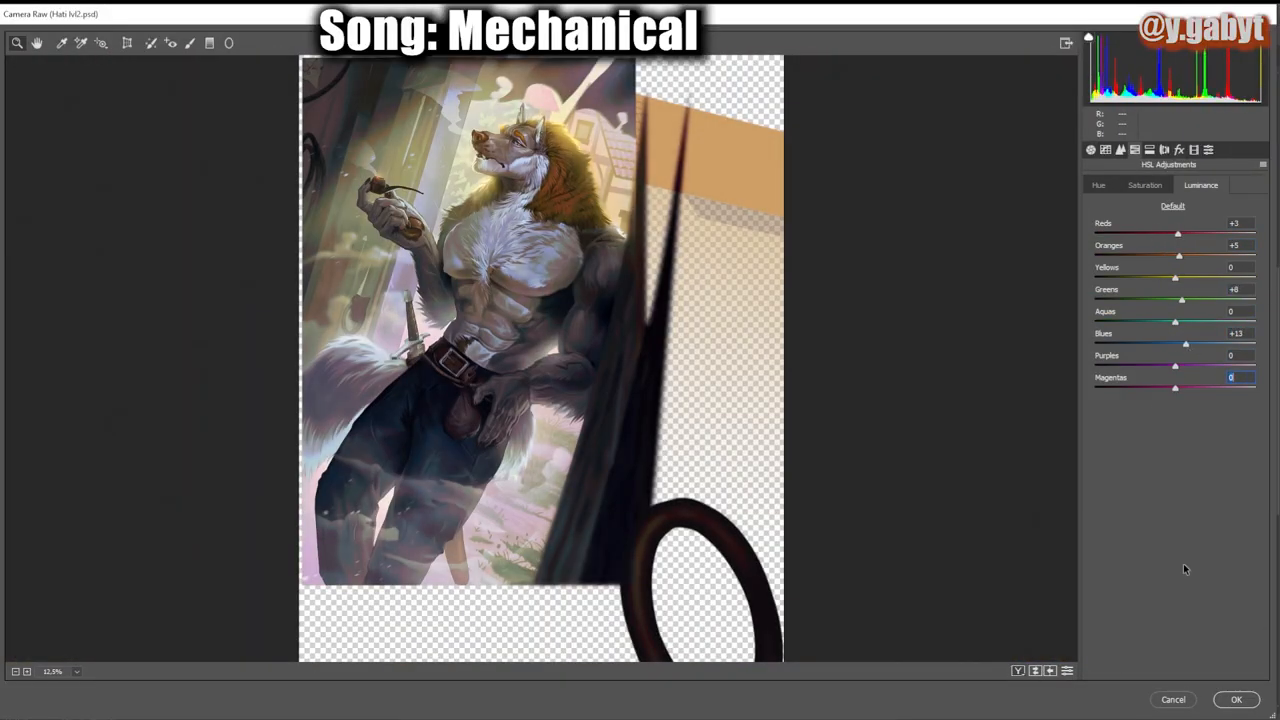
{"action": "left_click", "coordinate": [1236, 700]}
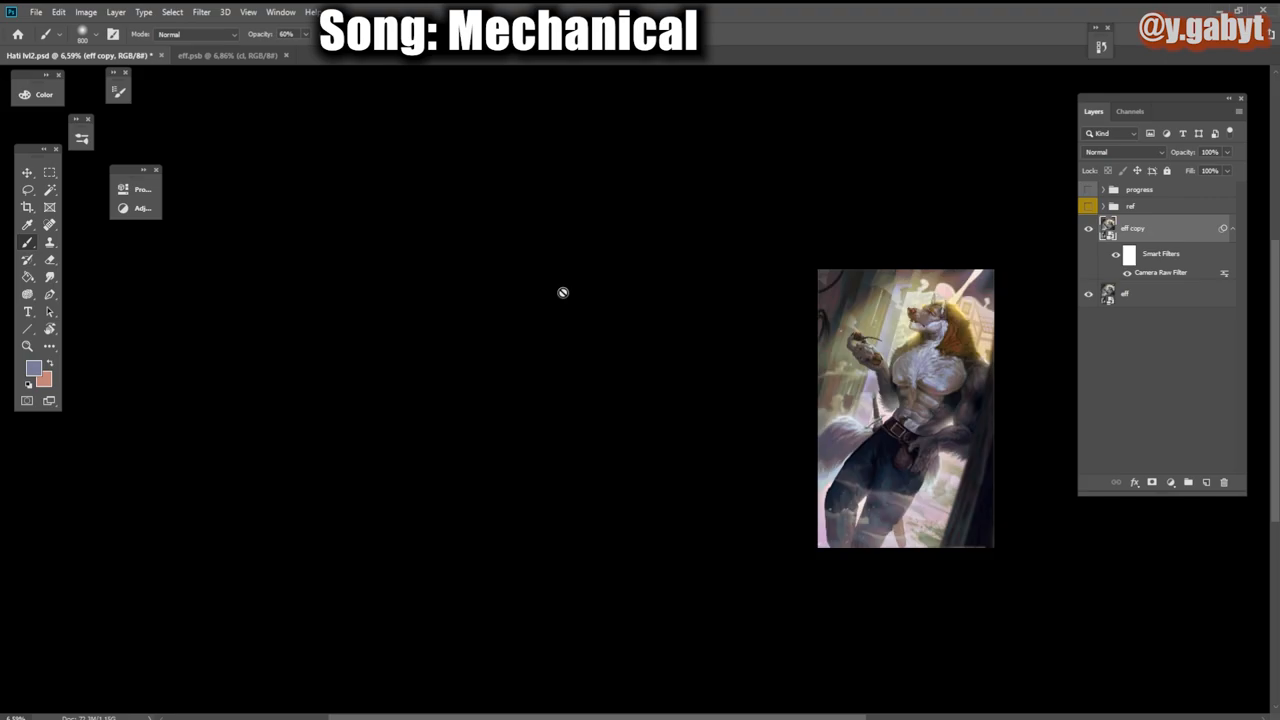